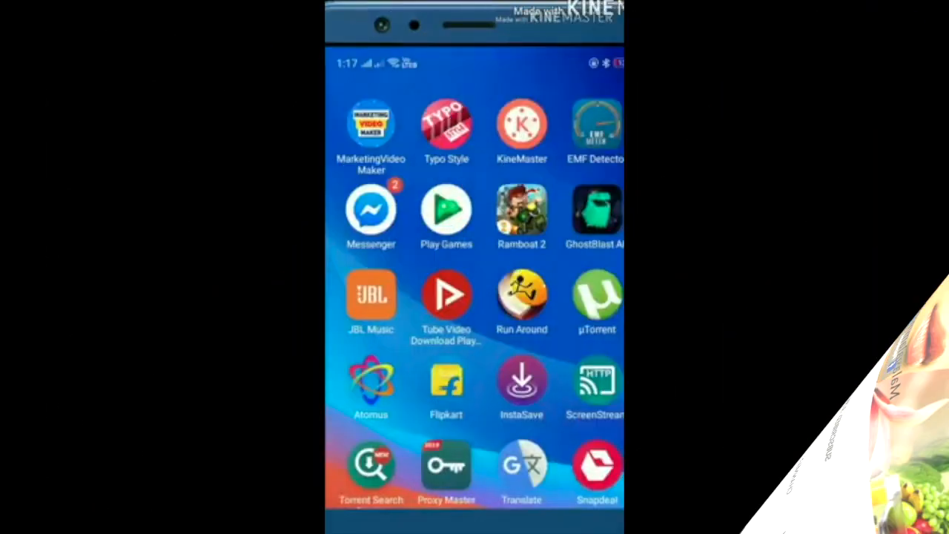
- Launch Chrome from the app drawer so it shows the Google new tab page
{"action": "scroll", "scroll_direction": "left", "scroll_amount": 3}
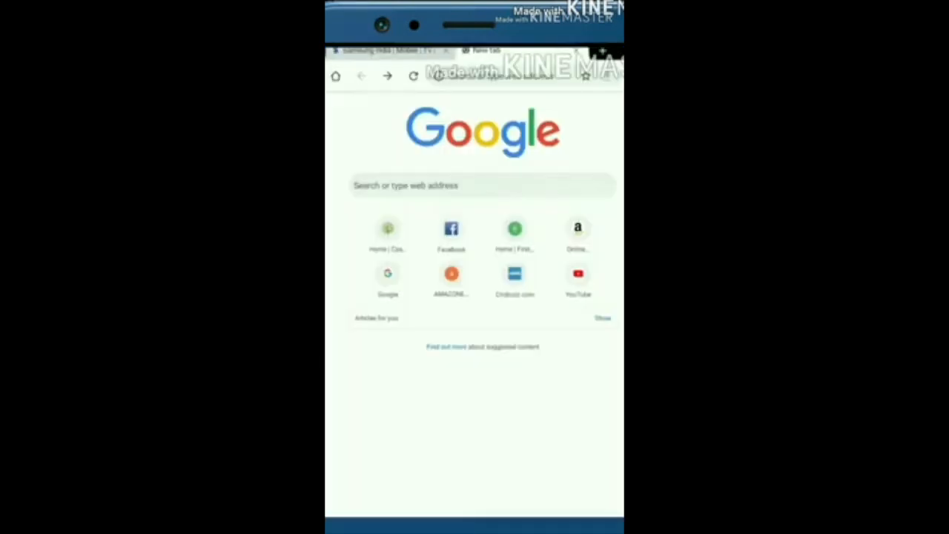
- Navigate to the Cash Trees 'Make Money Online' home page from the address bar
{"action": "left_click", "coordinate": [482, 185]}
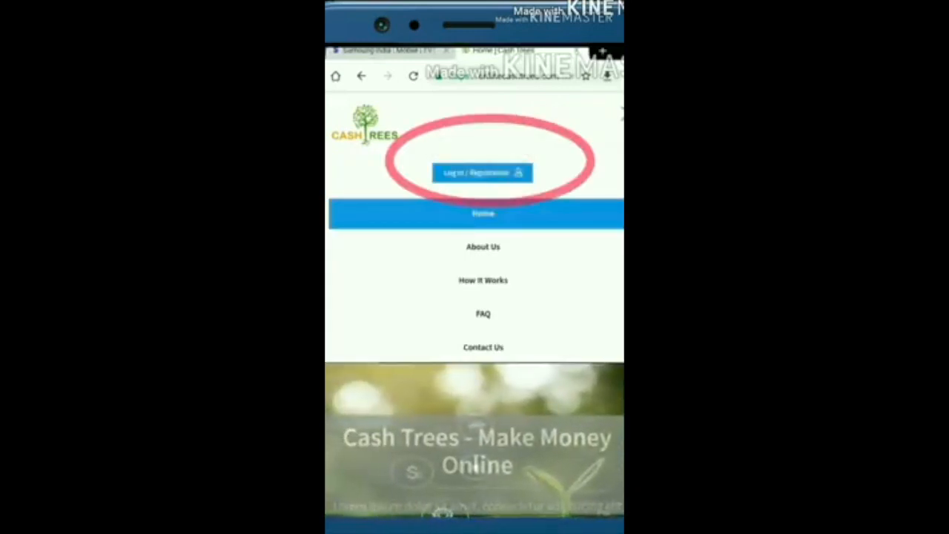
- Sign in to Cash Trees and reach the My Panel dashboard with 0.25 balance
{"action": "left_click", "coordinate": [482, 172]}
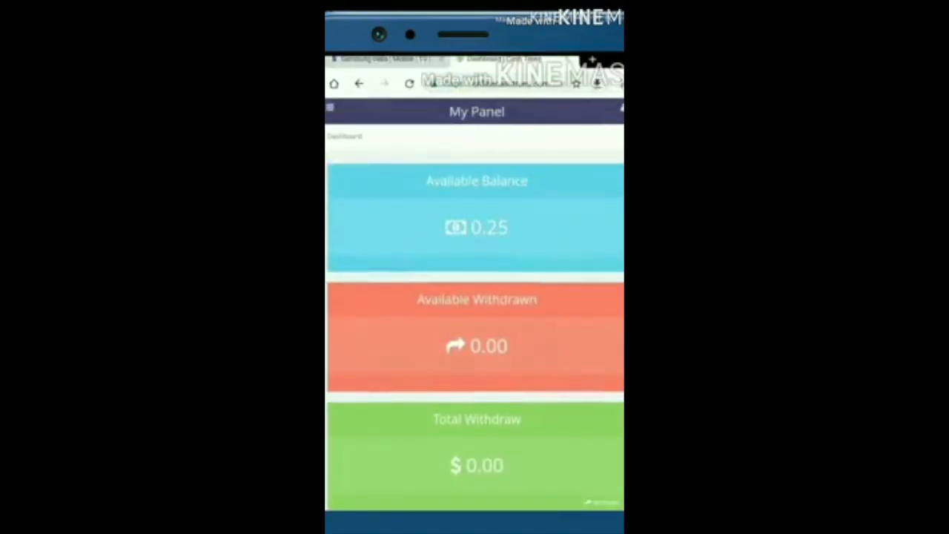
- Leave the Cash Trees dashboard for Facebook's page of photo posts
{"action": "scroll", "scroll_direction": "down", "scroll_amount": 3}
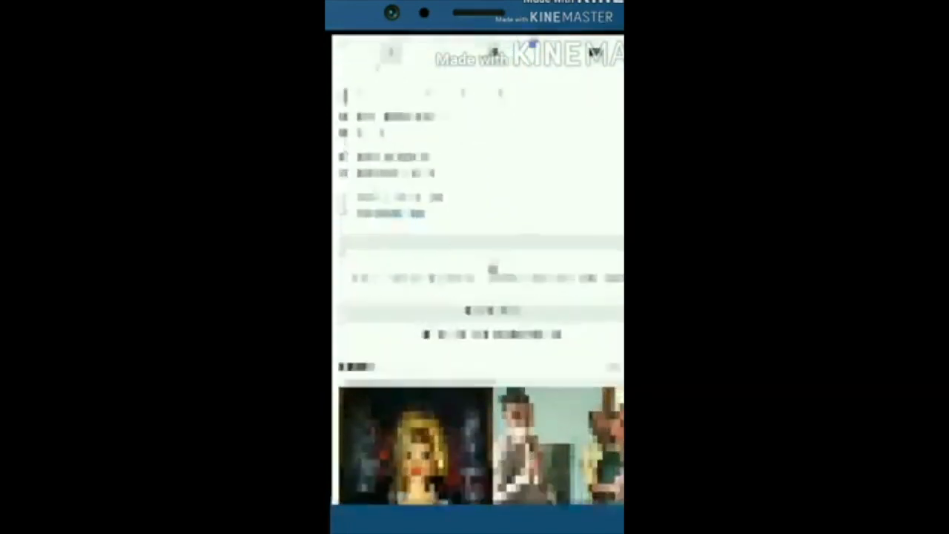
- Return from Facebook to the Cash Trees Submit Post URL form
{"action": "scroll", "scroll_direction": "down", "scroll_amount": 3}
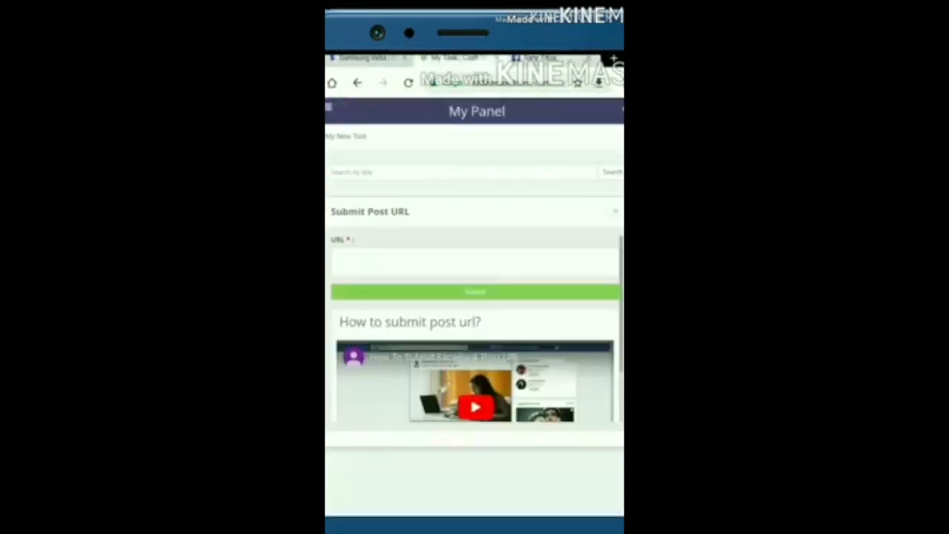
- Paste the Facebook post URL into the field and submit it as a task
{"action": "left_click", "coordinate": [338, 265]}
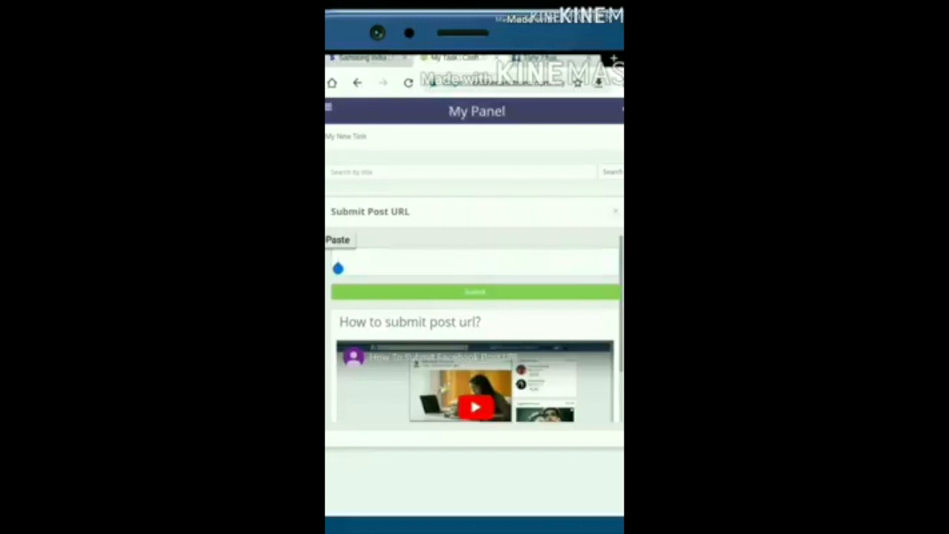
{"action": "left_click", "coordinate": [475, 290]}
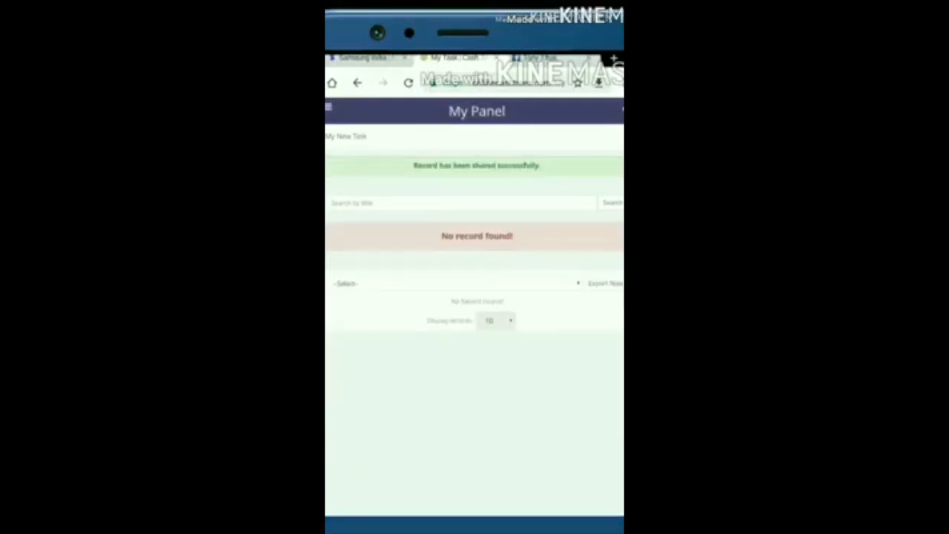
- Return via the side menu to the dashboard showing the 0.25 balance
{"action": "left_click", "coordinate": [329, 110]}
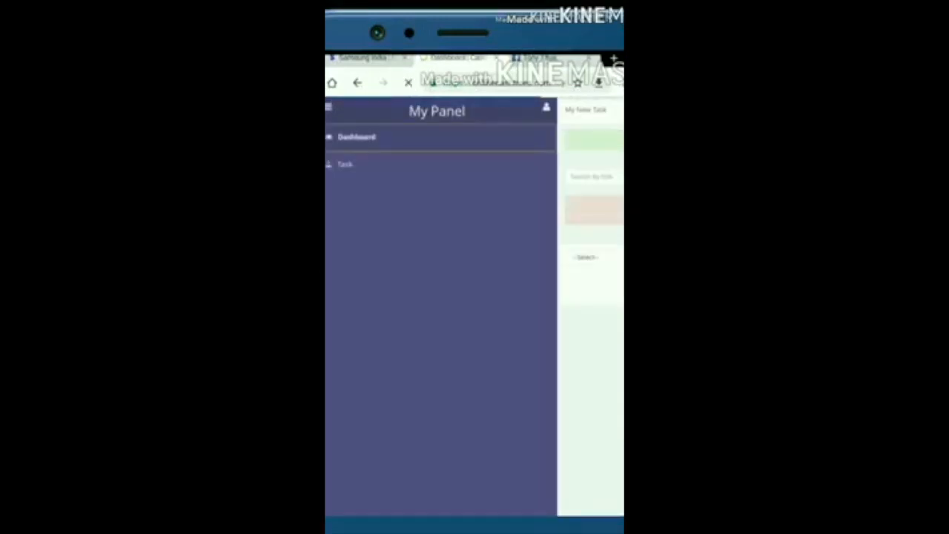
{"action": "left_click", "coordinate": [356, 137]}
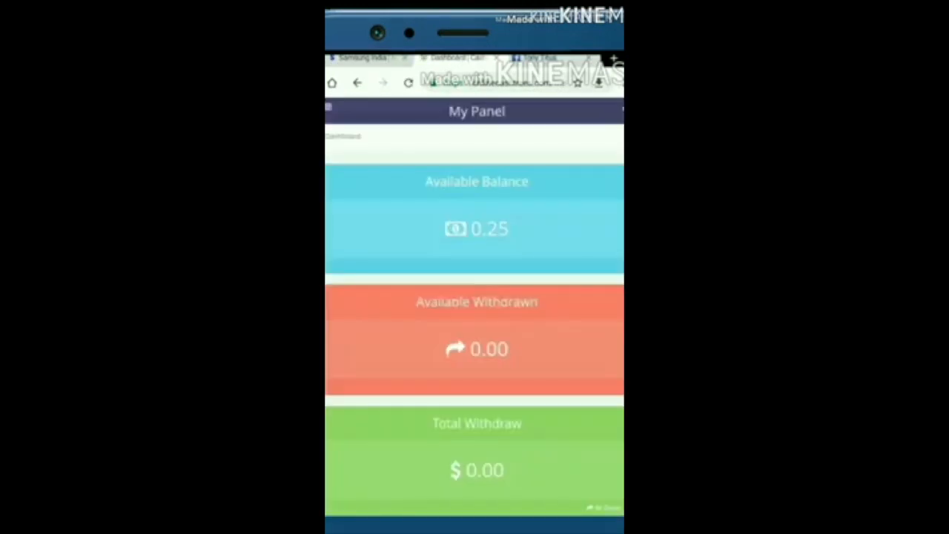